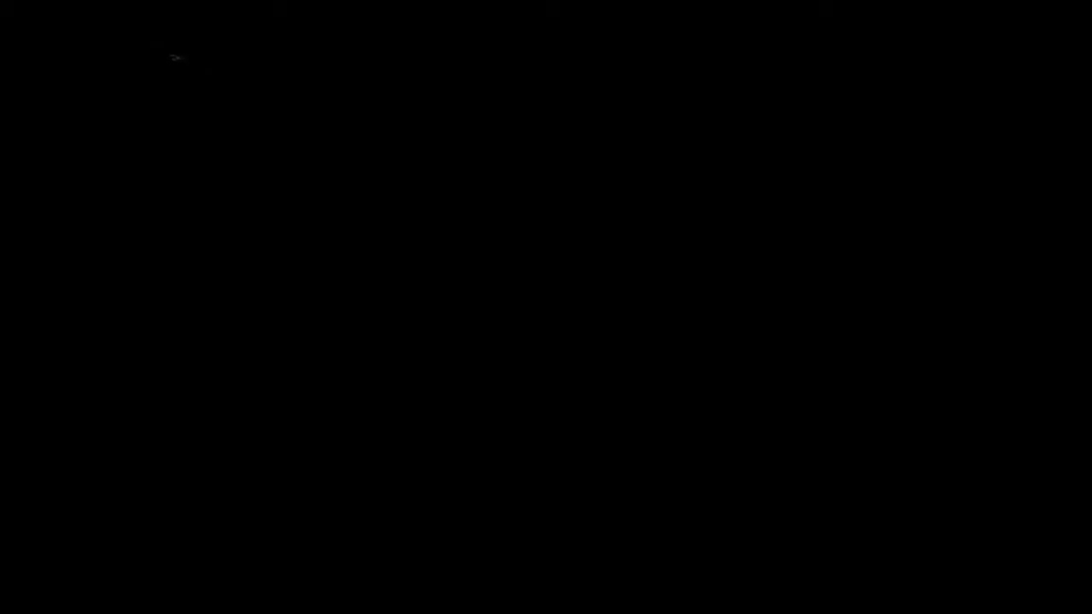
mouse_move(171, 53)
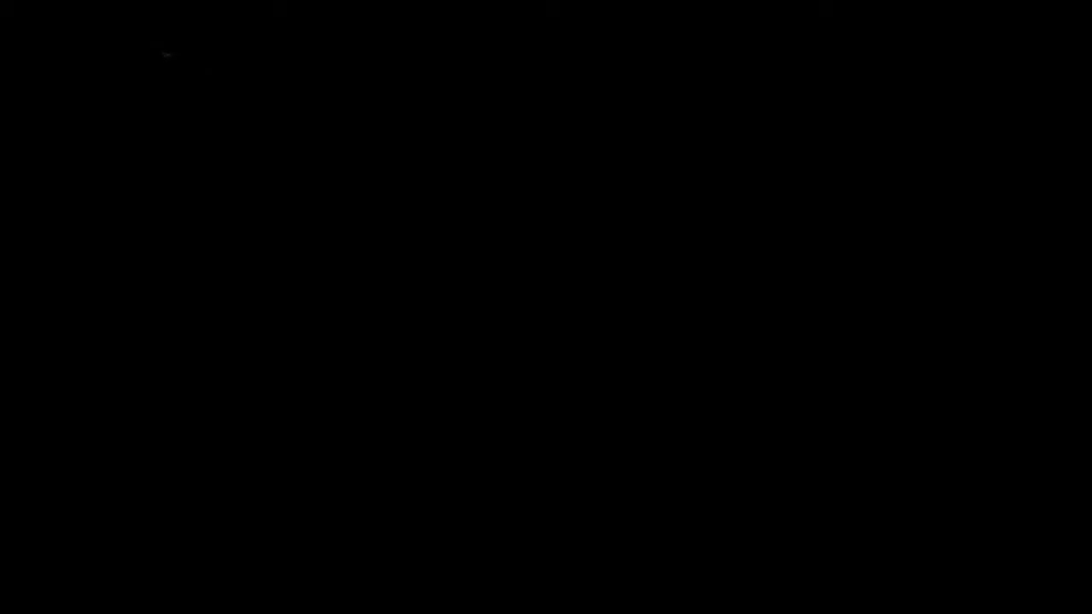